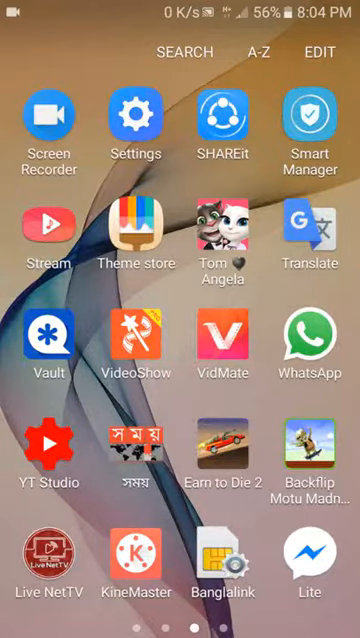
Swipe the home screen app grid toward the APK Editor icon.
{"action": "scroll", "scroll_direction": "left", "scroll_amount": 3}
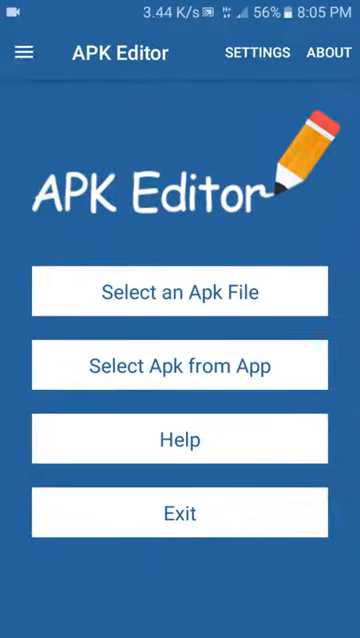
Choose 'Select Apk from App' and scroll the installed-apps list toward imo.
{"action": "left_click", "coordinate": [180, 364]}
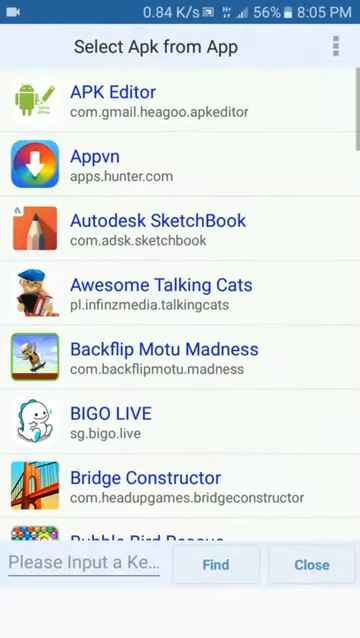
{"action": "scroll", "scroll_direction": "down", "scroll_amount": 3}
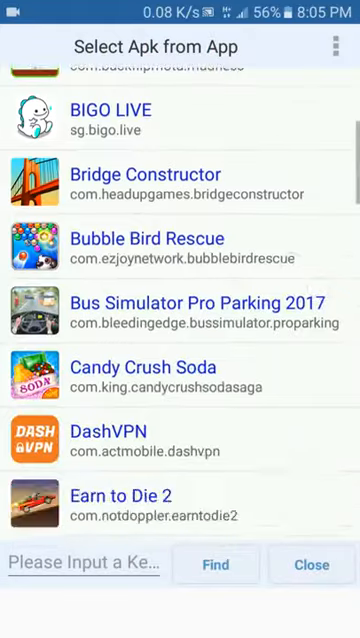
{"action": "scroll", "scroll_direction": "down", "scroll_amount": 3}
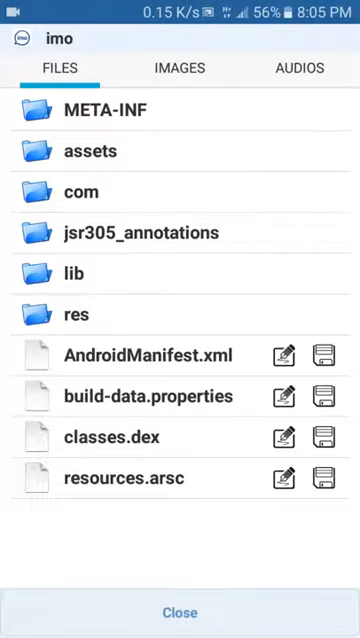
Preview imo's bundled sounds in AUDIOS: group_ring.mp3, clickbell, call_out.mp3 and others.
{"action": "left_click", "coordinate": [300, 68]}
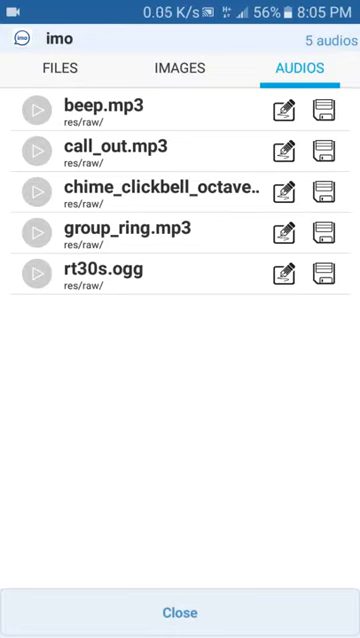
{"action": "left_click", "coordinate": [38, 270]}
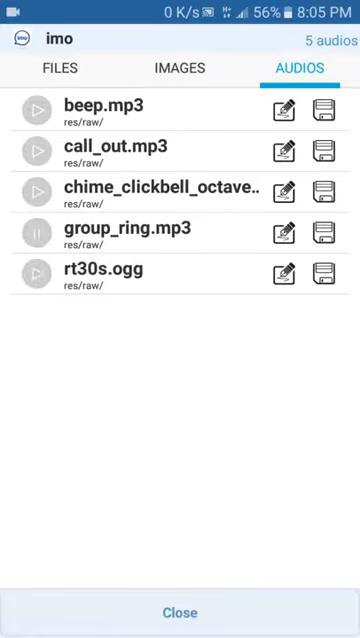
{"action": "left_click", "coordinate": [36, 190]}
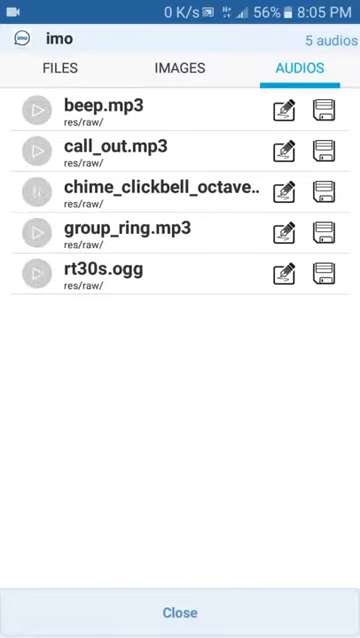
{"action": "left_click", "coordinate": [38, 148]}
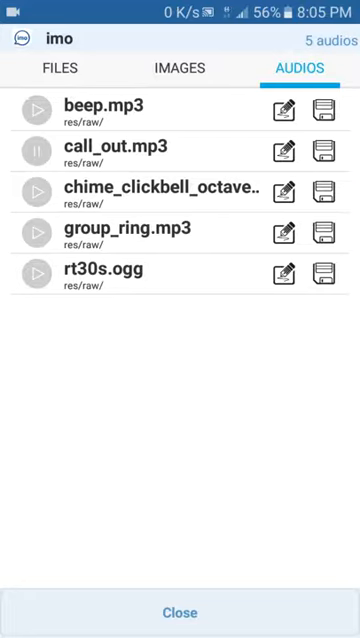
{"action": "left_click", "coordinate": [36, 148]}
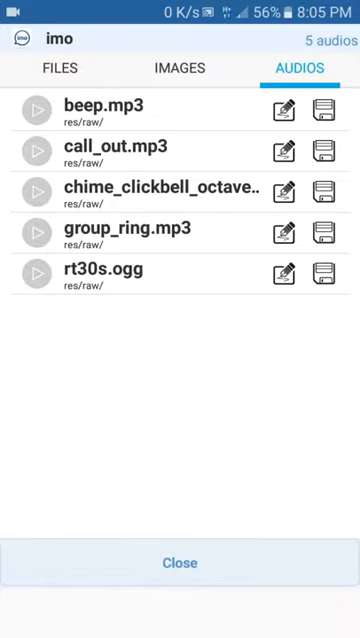
{"action": "left_click", "coordinate": [38, 272]}
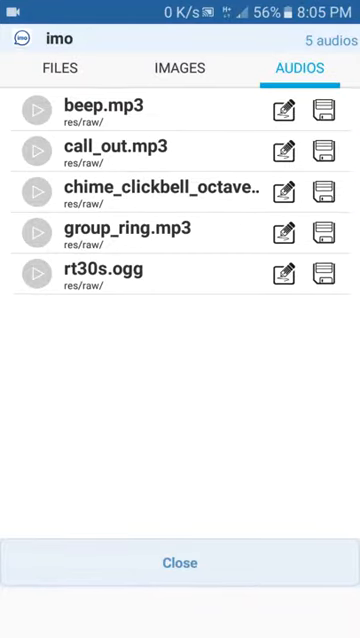
Start replacing one audio clip with a file from storage.
{"action": "left_click", "coordinate": [284, 106]}
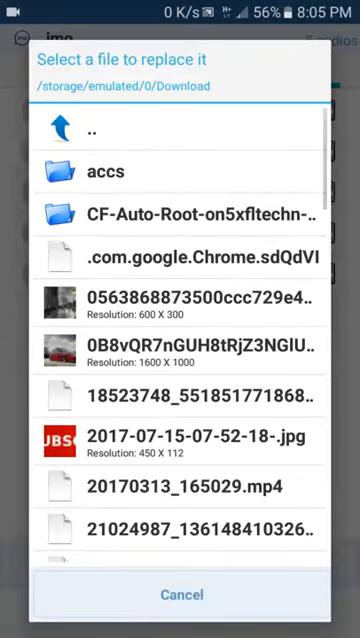
Use an MP3 from the Download folder as the replacement and preview rt30s.ogg.
{"action": "scroll", "scroll_direction": "down", "scroll_amount": 3}
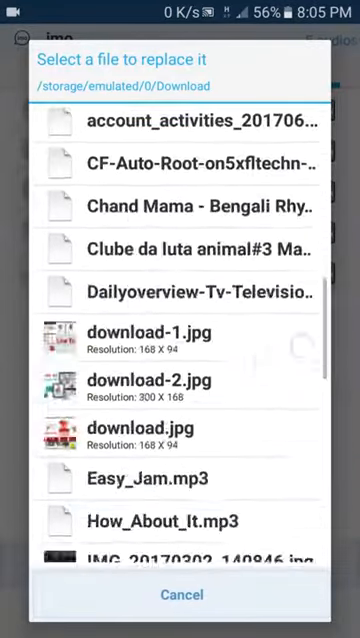
{"action": "scroll", "scroll_direction": "down", "scroll_amount": 3}
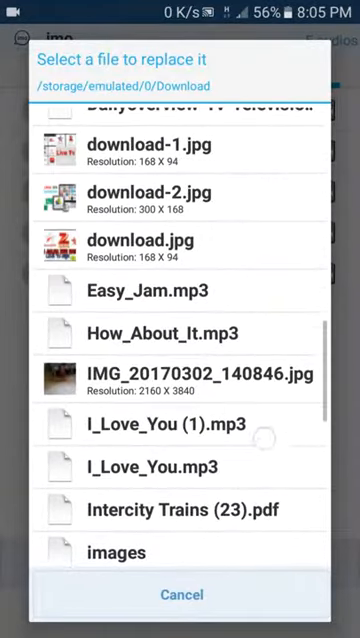
{"action": "left_click", "coordinate": [180, 594]}
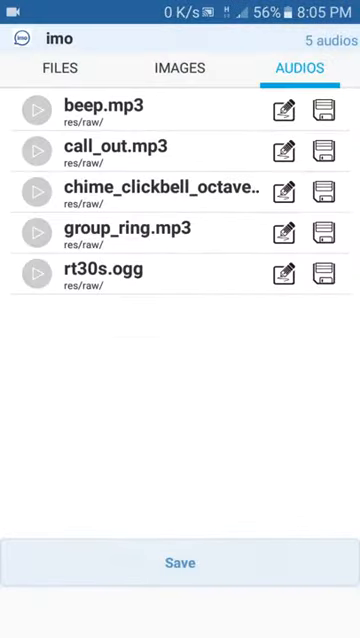
{"action": "left_click", "coordinate": [36, 272]}
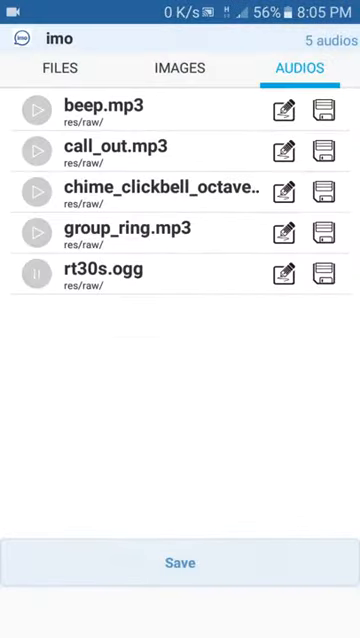